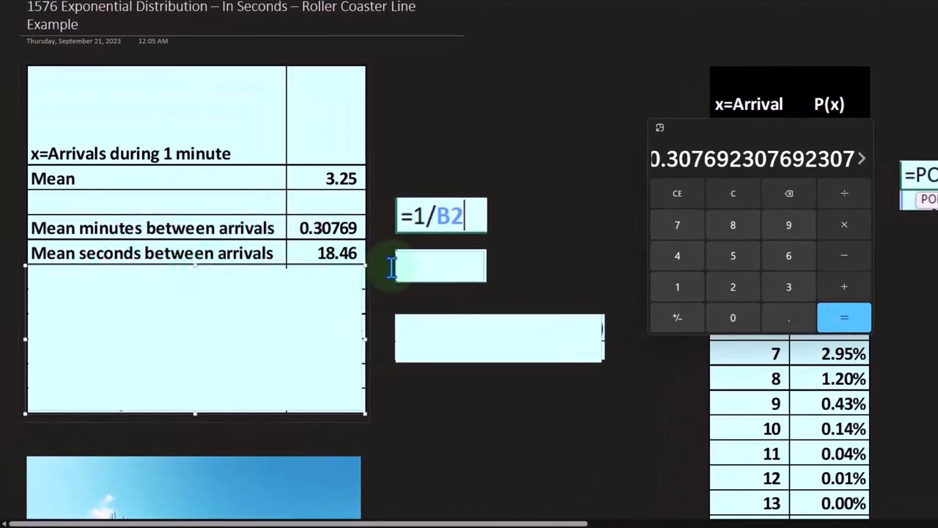
# Enter =B4*60 to get 18.46 mean seconds between arrivals and show the formula beside the table
pyautogui.write('=B4*60')
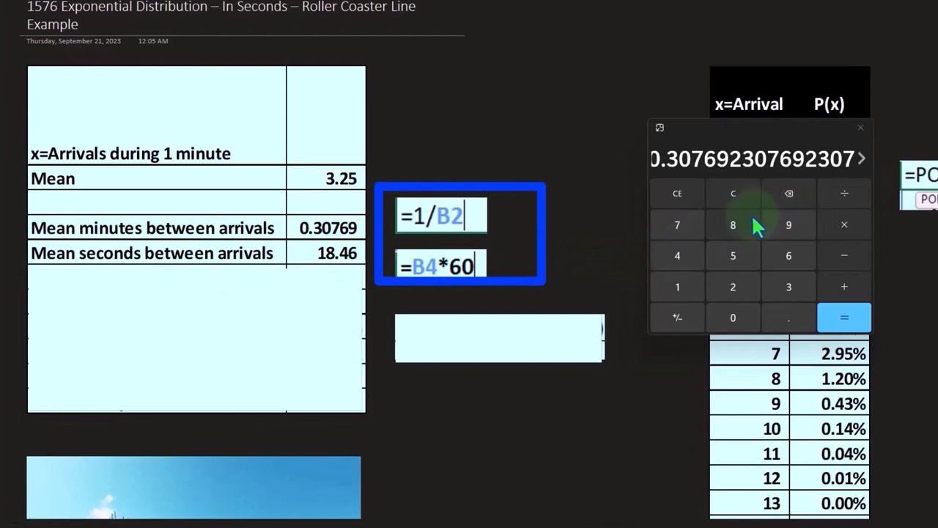
pyautogui.click(788, 255)
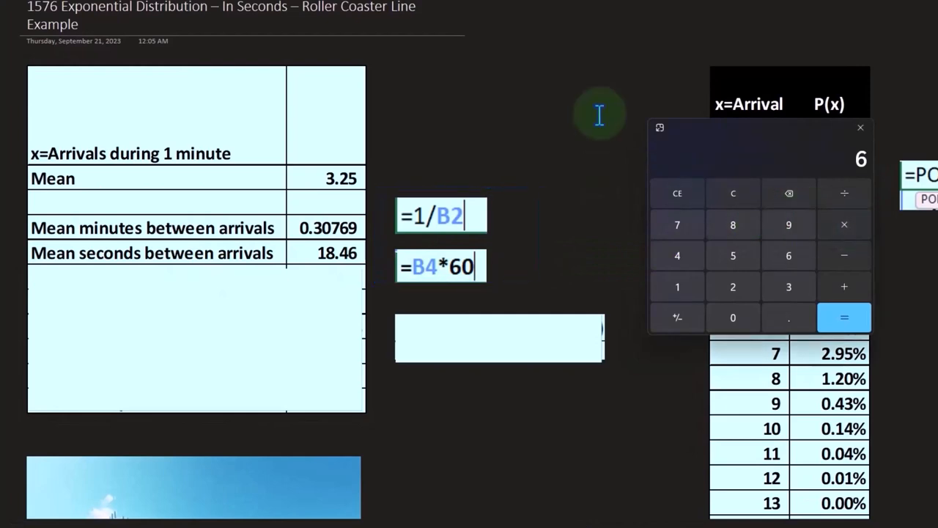
pyautogui.click(844, 317)
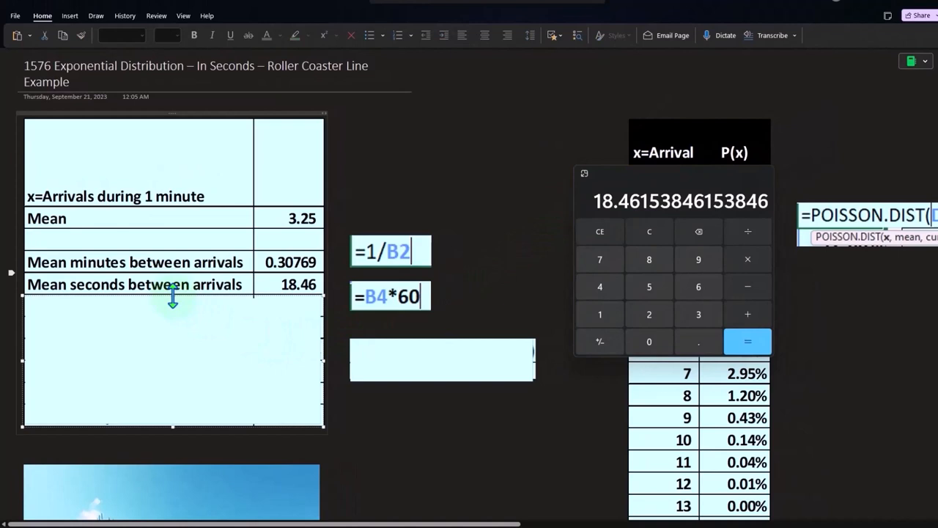
# Start editing the embedded worksheet table to add the seconds-between-arrivals section
pyautogui.click(172, 242)
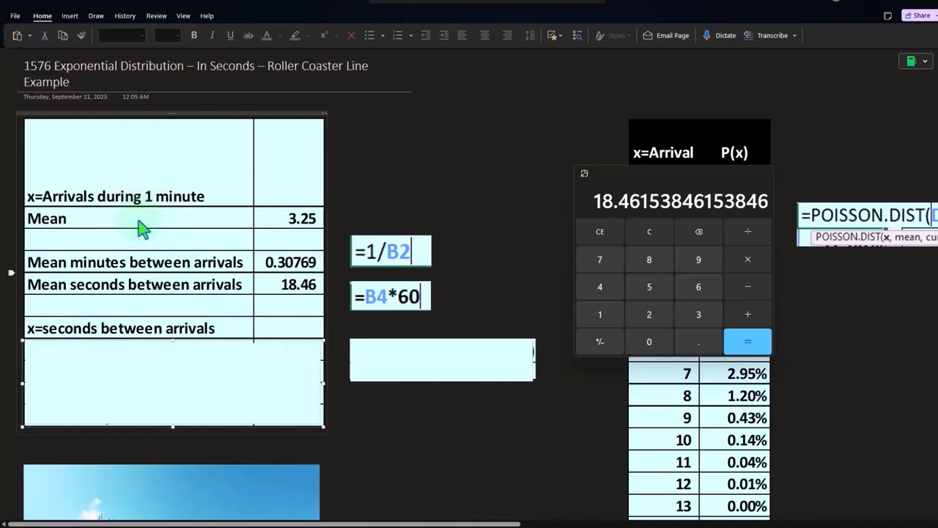
pyautogui.moveTo(168, 349)
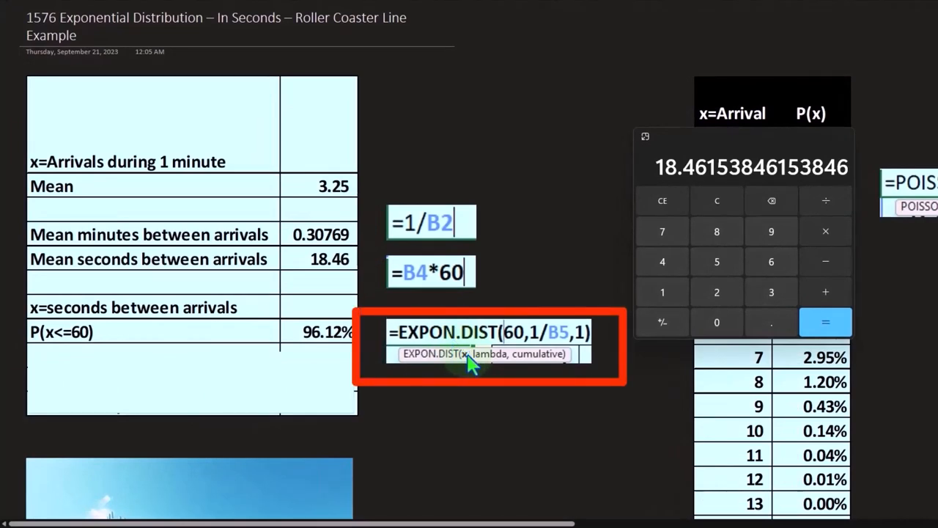
pyautogui.moveTo(524, 359)
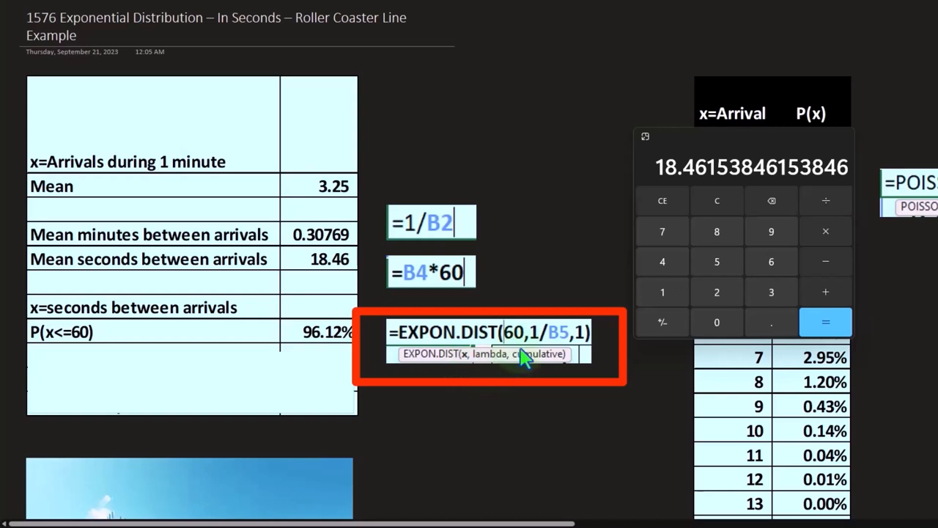
pyautogui.moveTo(498, 374)
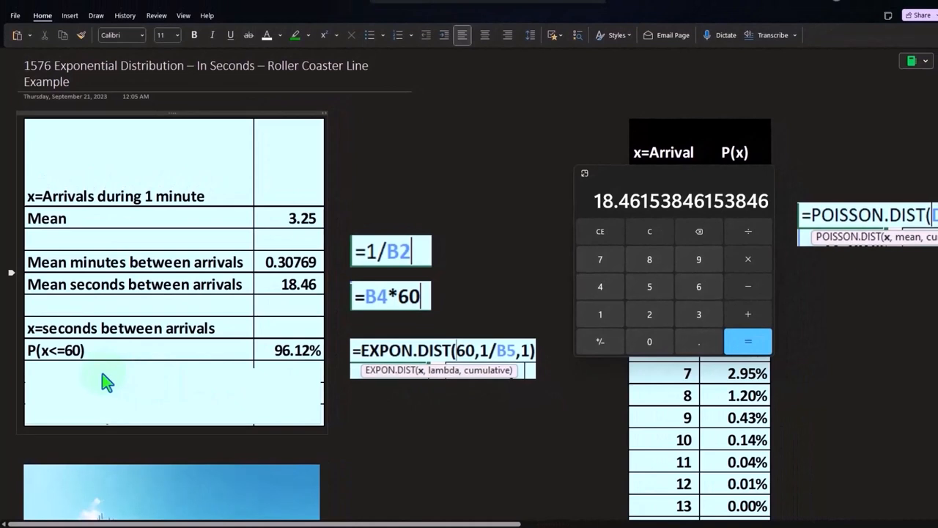
pyautogui.moveTo(132, 386)
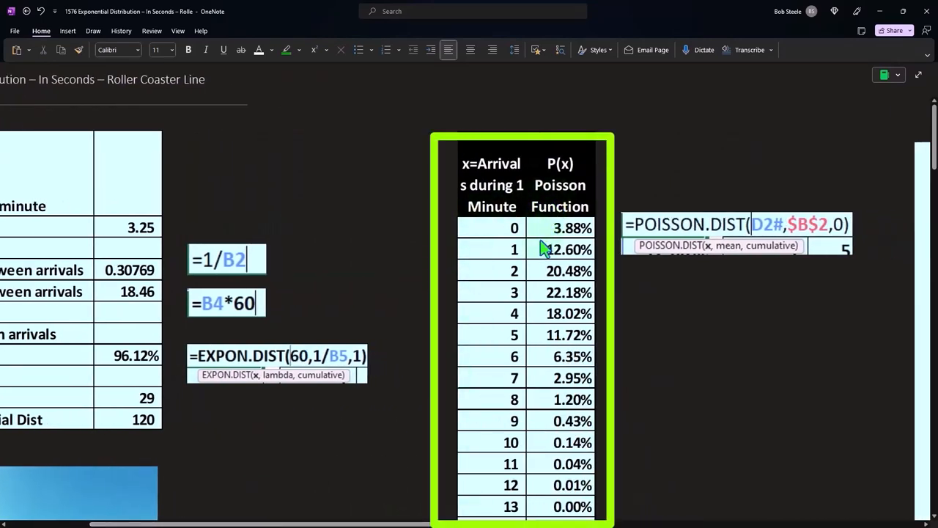
pyautogui.moveTo(502, 238)
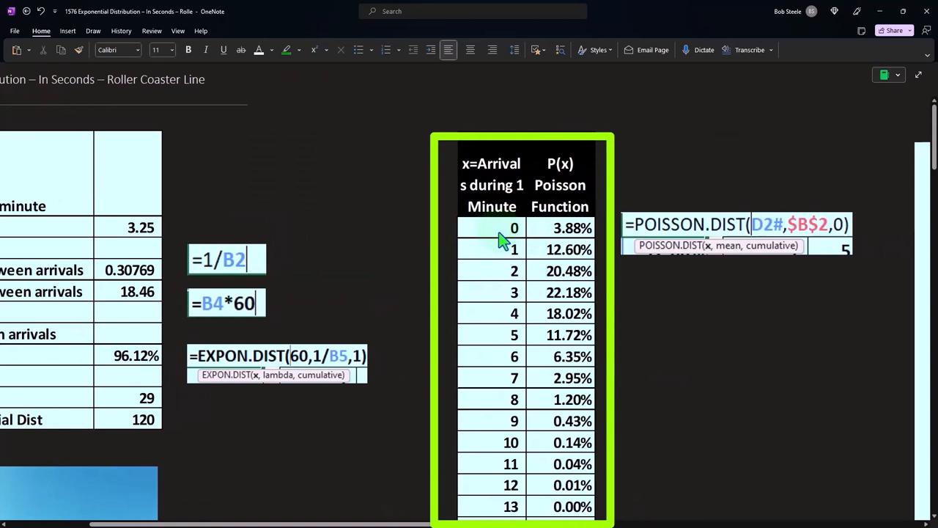
pyautogui.moveTo(503, 270)
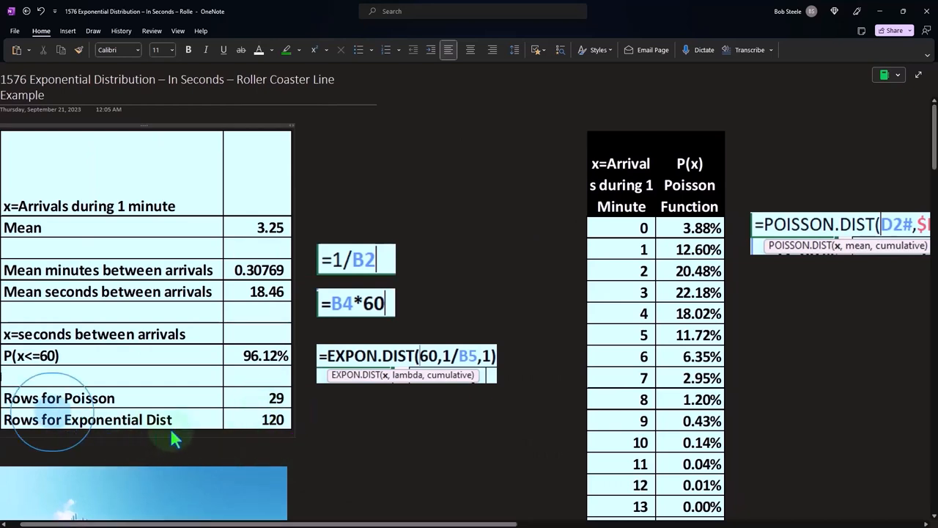
# Scroll across the table to view the P(x) Expon column and its EXPON.DIST formula
pyautogui.hscroll(3)
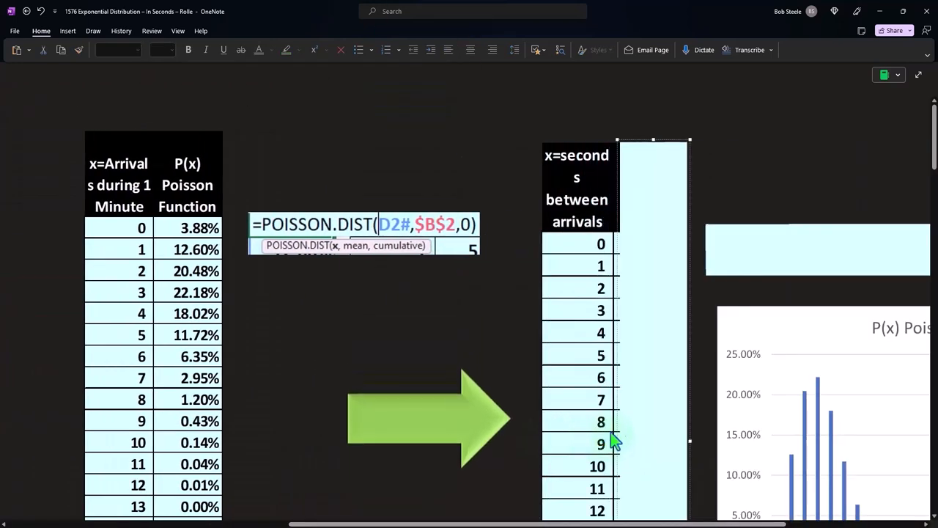
pyautogui.moveTo(560, 189)
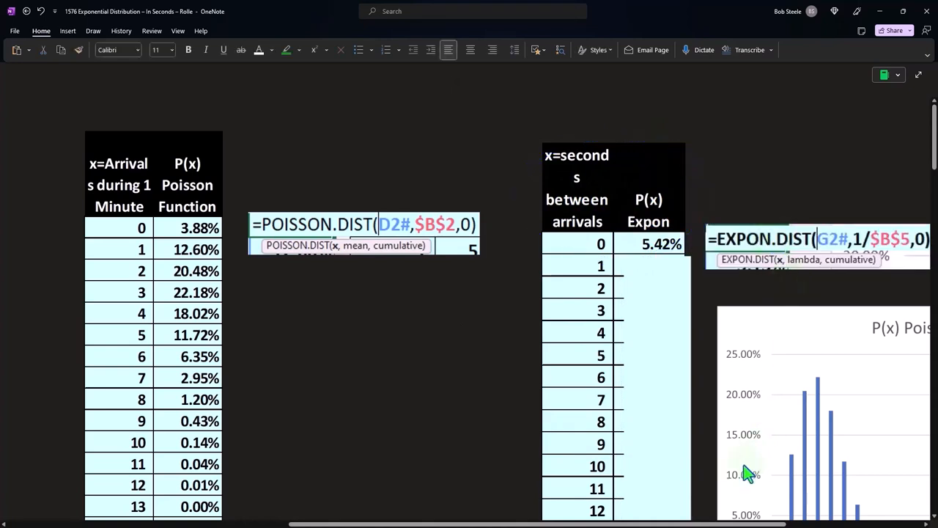
pyautogui.hscroll(-3)
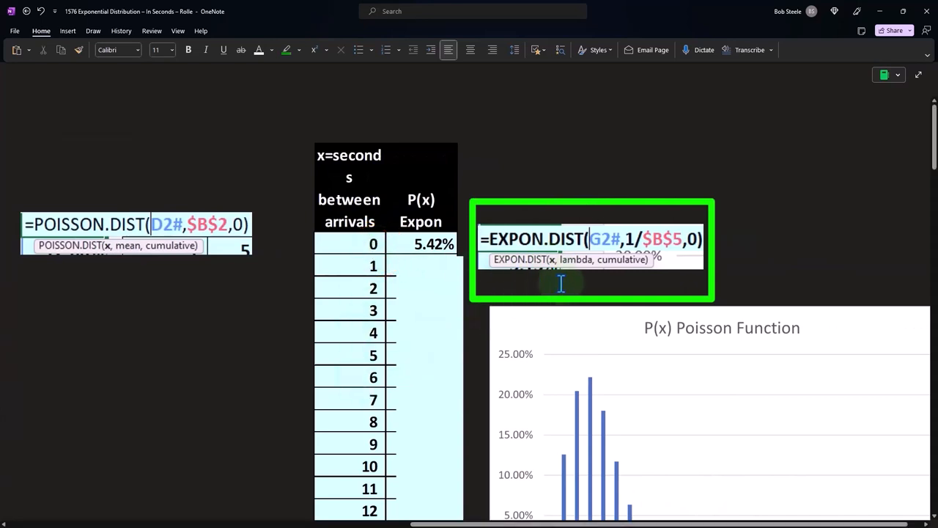
pyautogui.moveTo(612, 264)
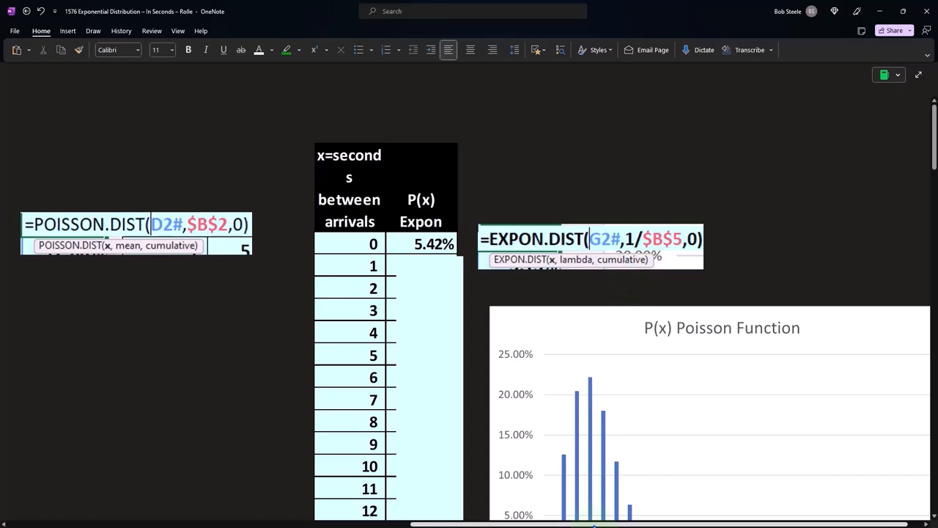
pyautogui.hscroll(-3)
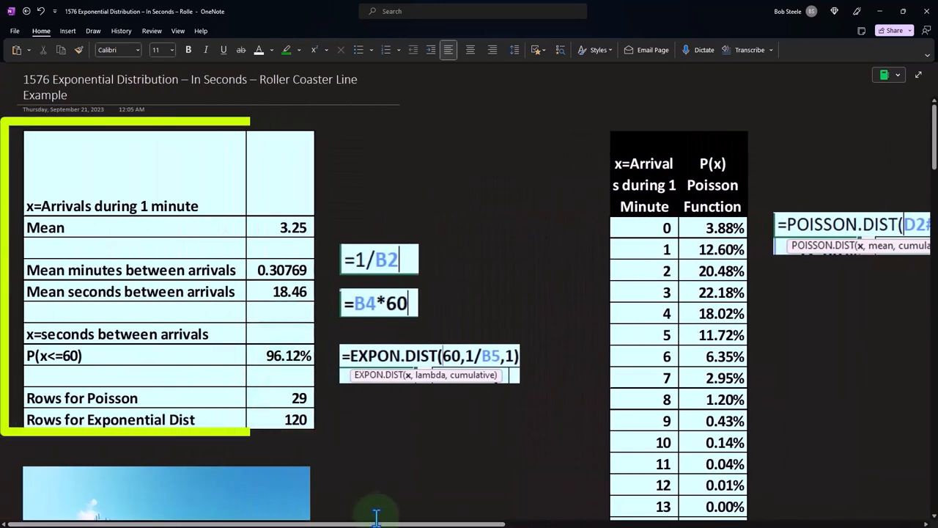
pyautogui.hscroll(3)
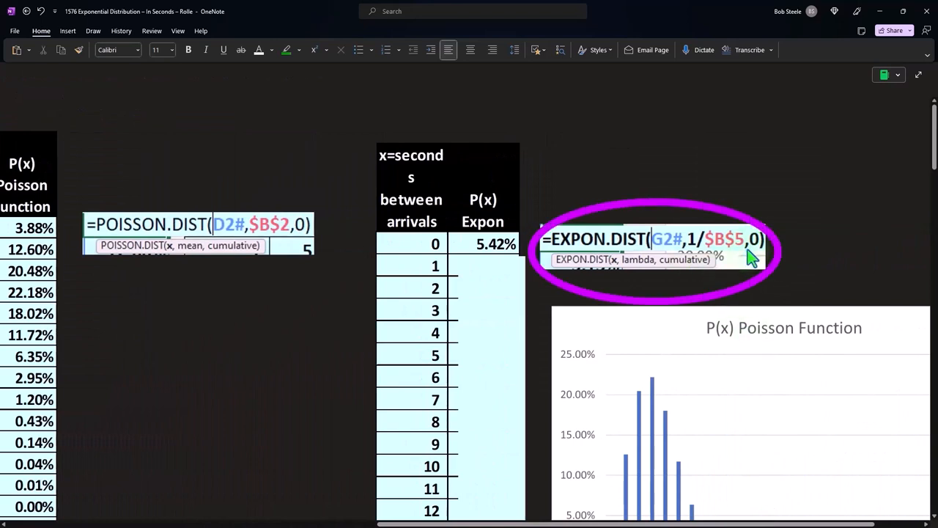
pyautogui.moveTo(755, 260)
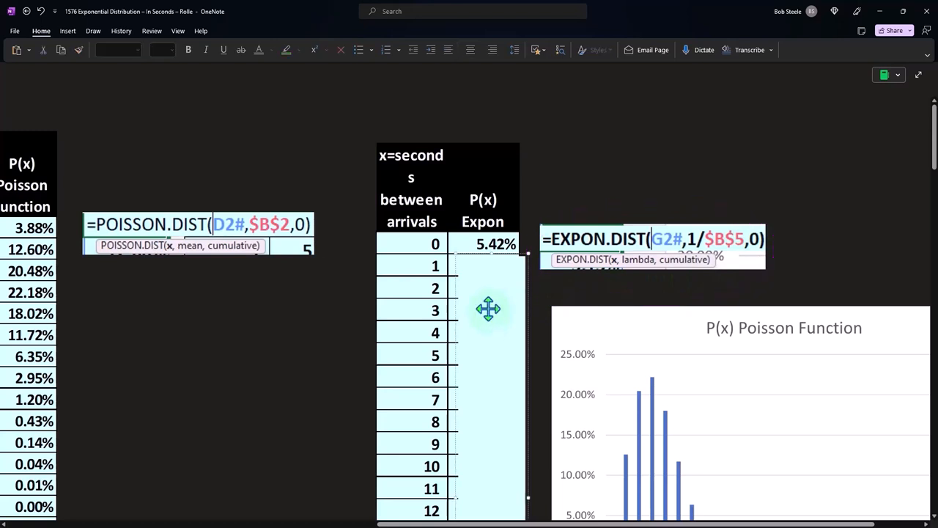
pyautogui.moveTo(489, 275)
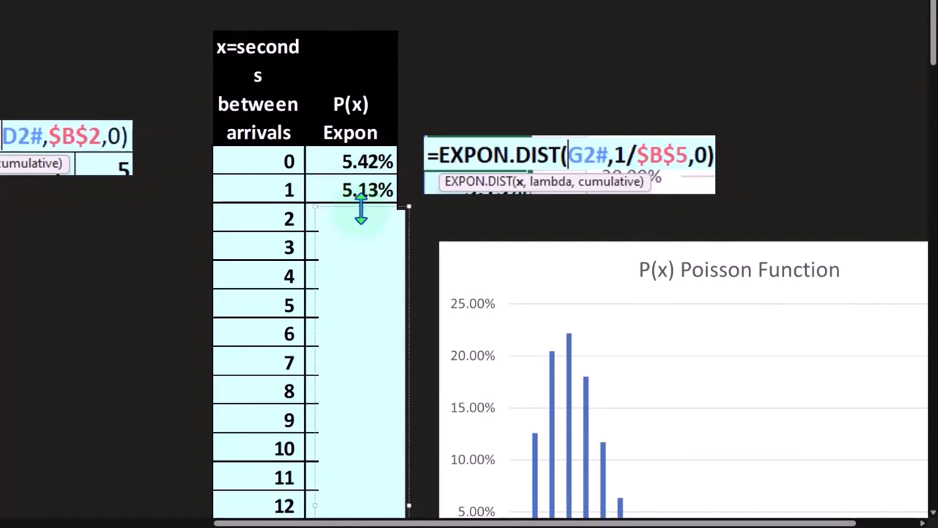
pyautogui.moveTo(359, 212); pyautogui.dragTo(352, 241)
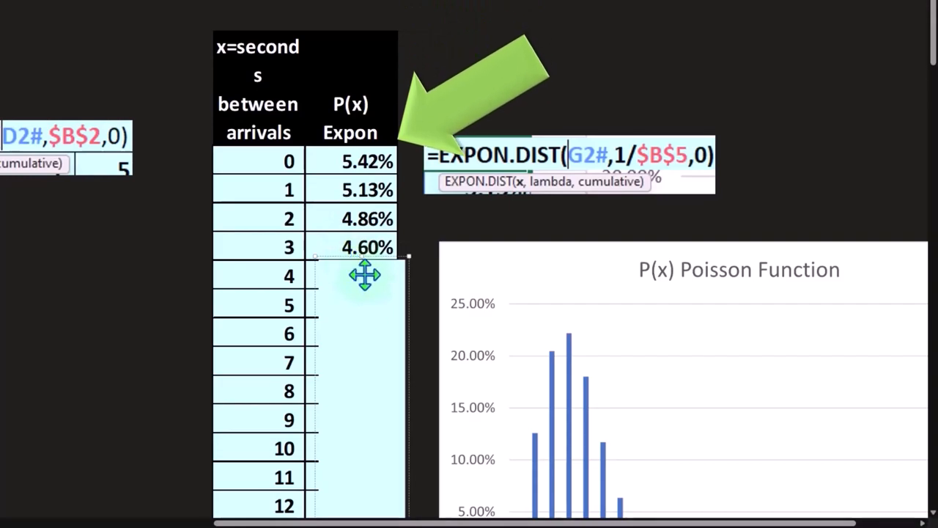
pyautogui.scroll(-3)
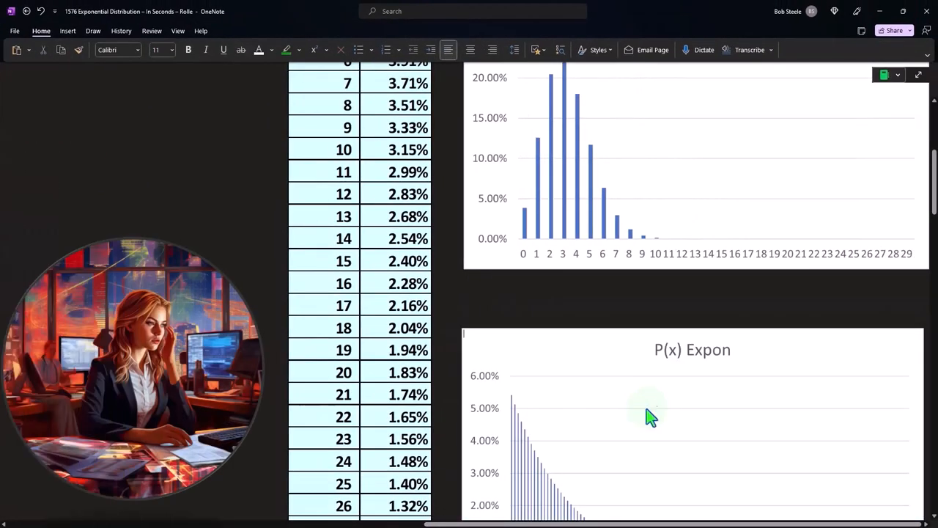
pyautogui.scroll(-3)
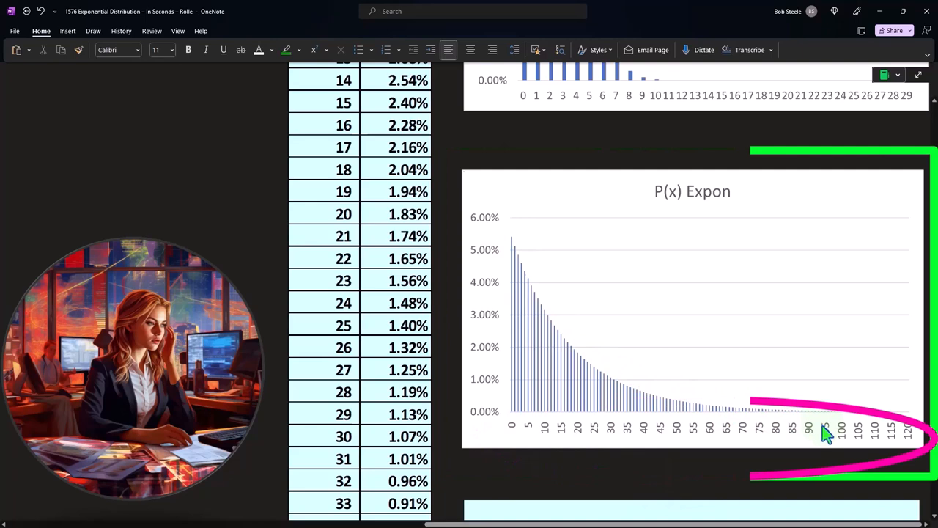
pyautogui.scroll(3)
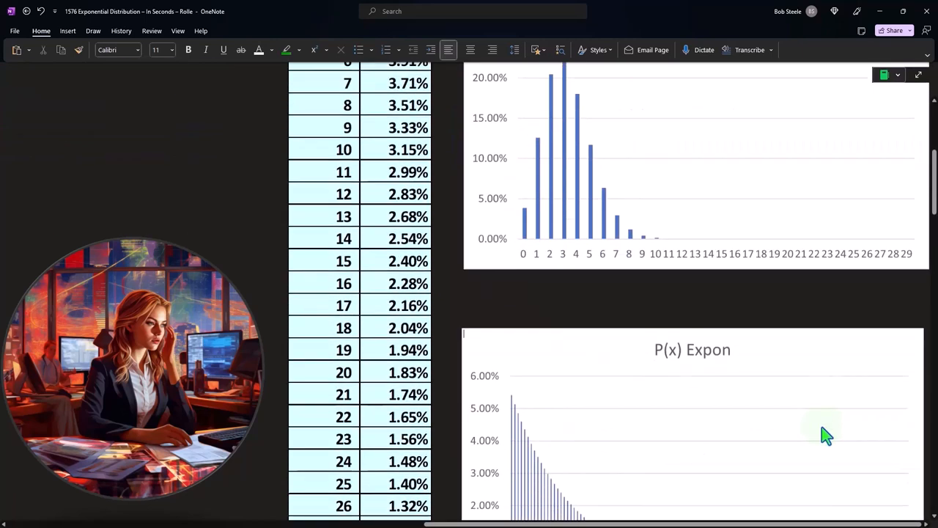
pyautogui.scroll(-3)
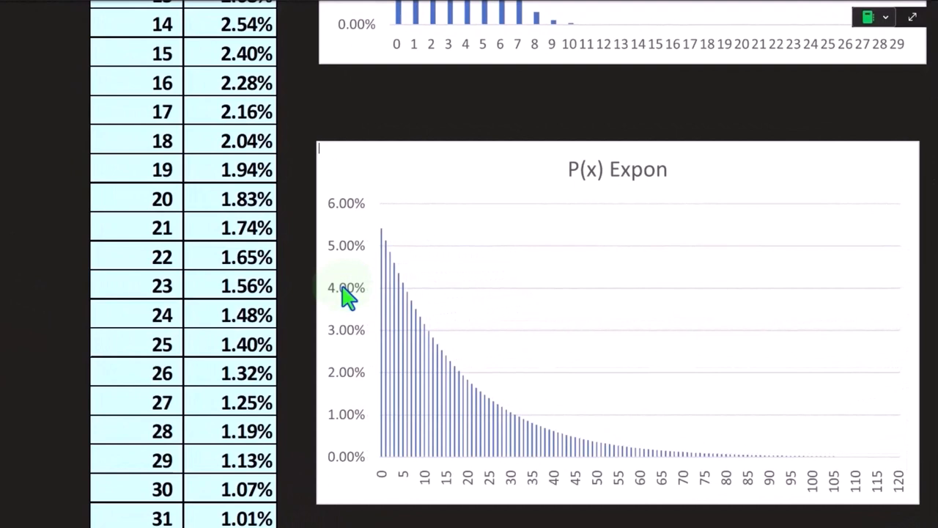
pyautogui.moveTo(409, 315)
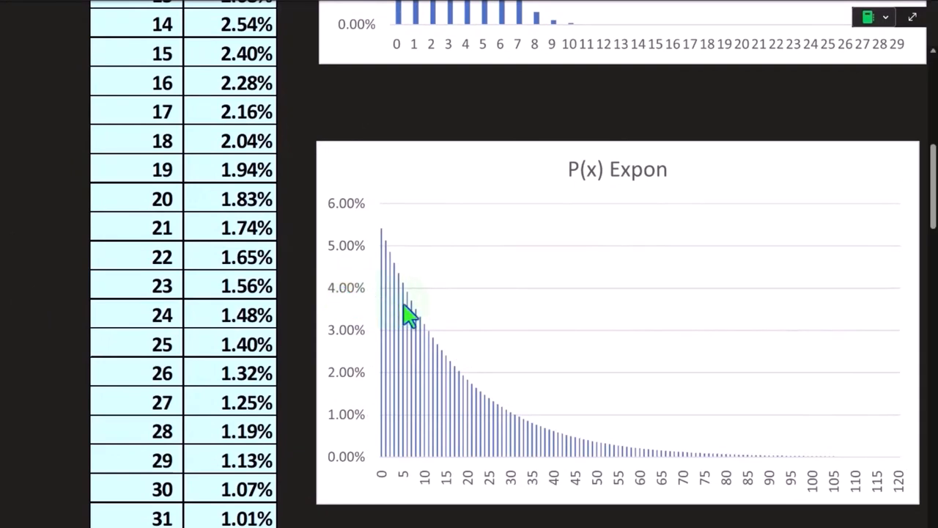
pyautogui.moveTo(376, 321)
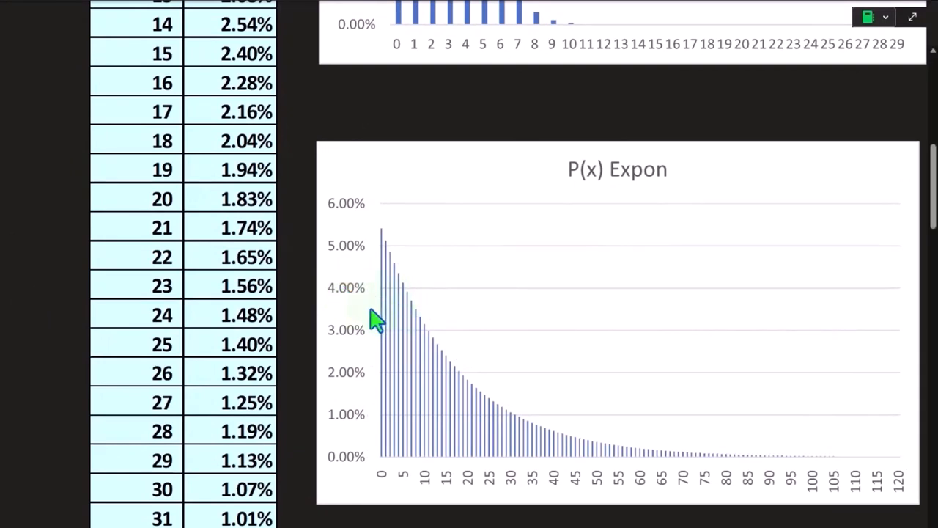
pyautogui.moveTo(376, 308)
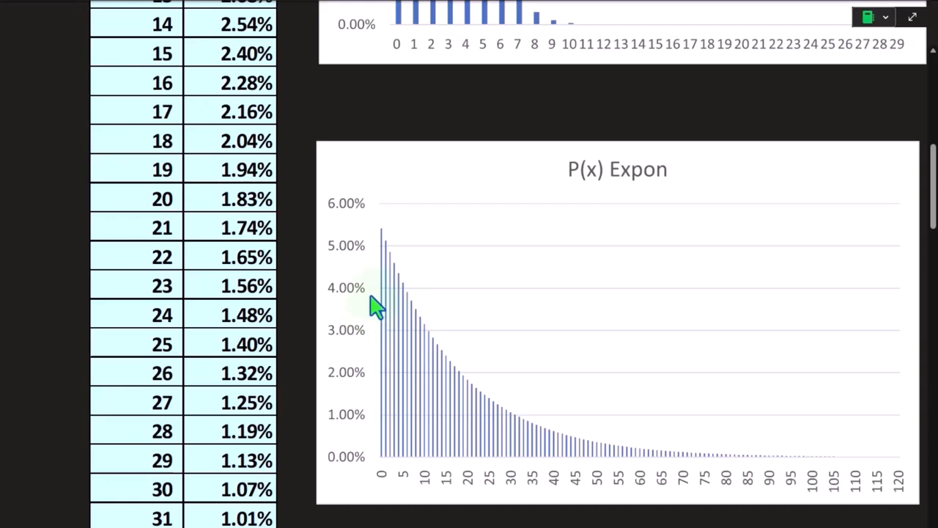
pyautogui.moveTo(377, 297)
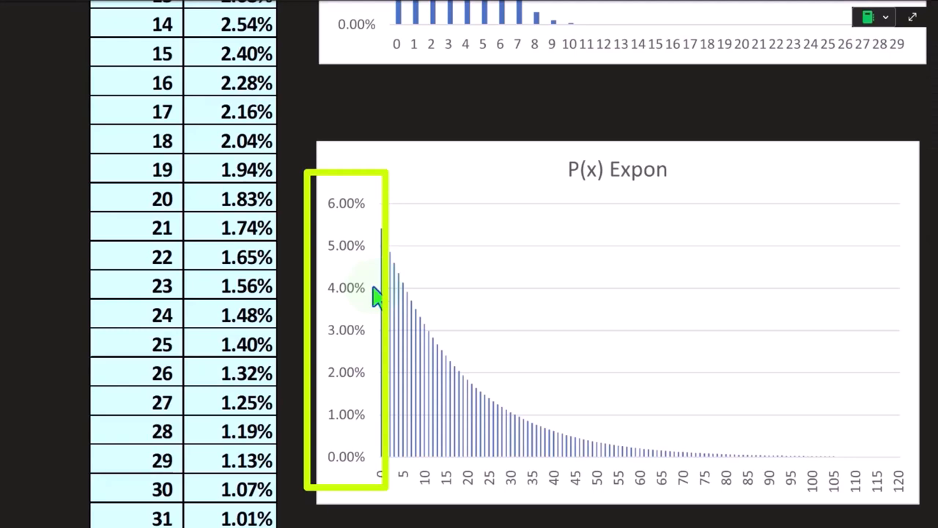
pyautogui.scroll(-3)
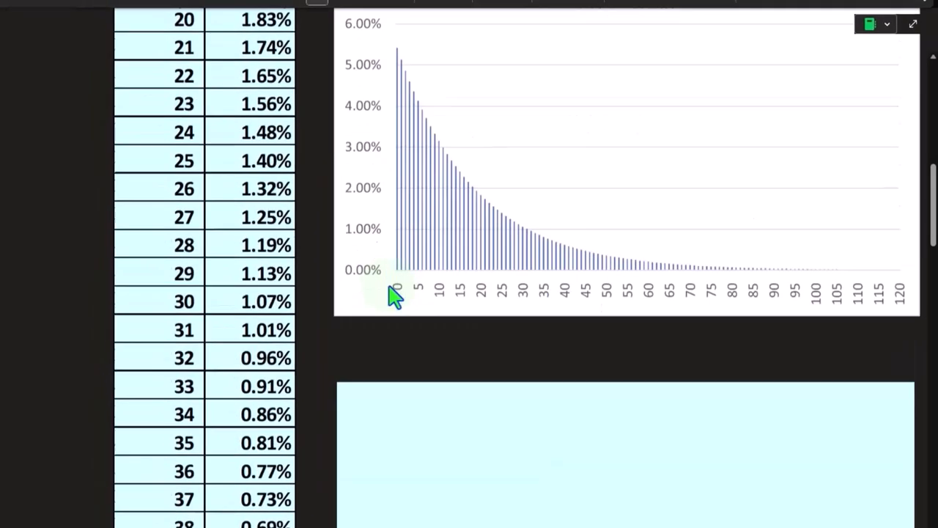
pyautogui.scroll(-3)
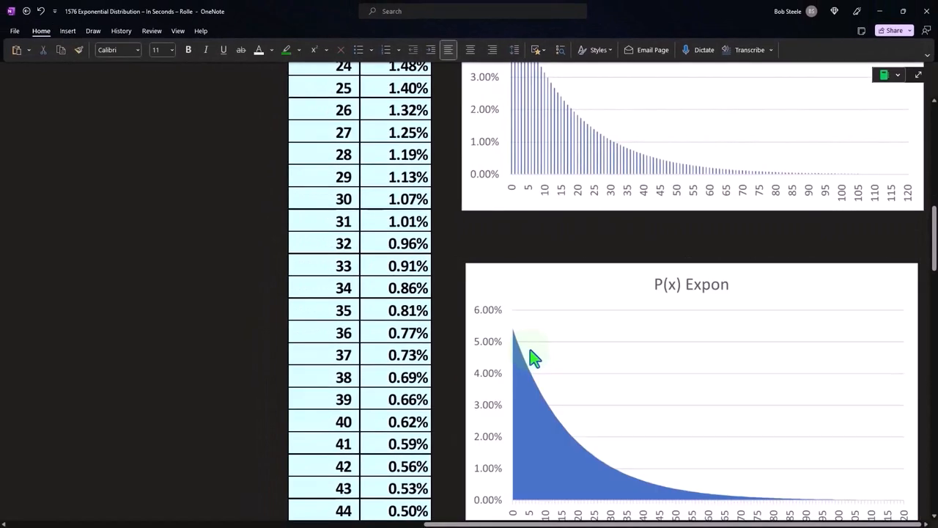
pyautogui.scroll(-3)
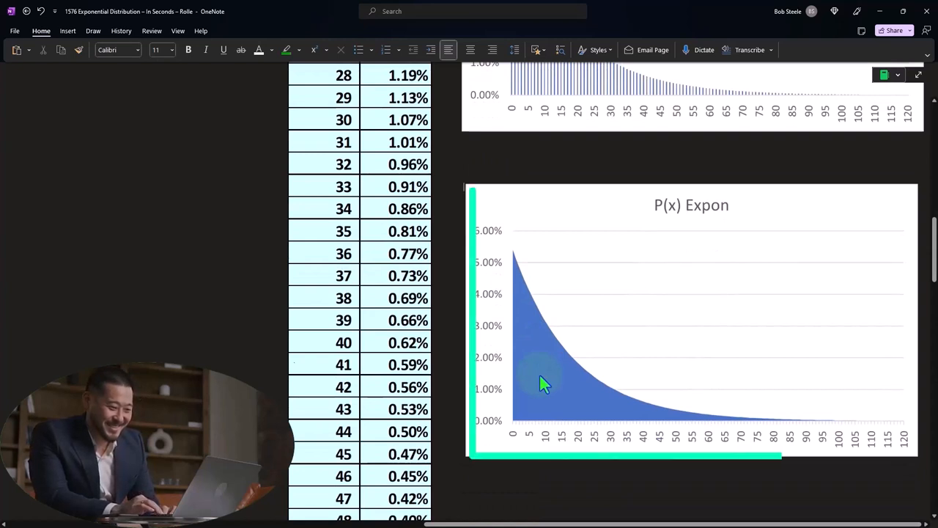
pyautogui.click(691, 319)
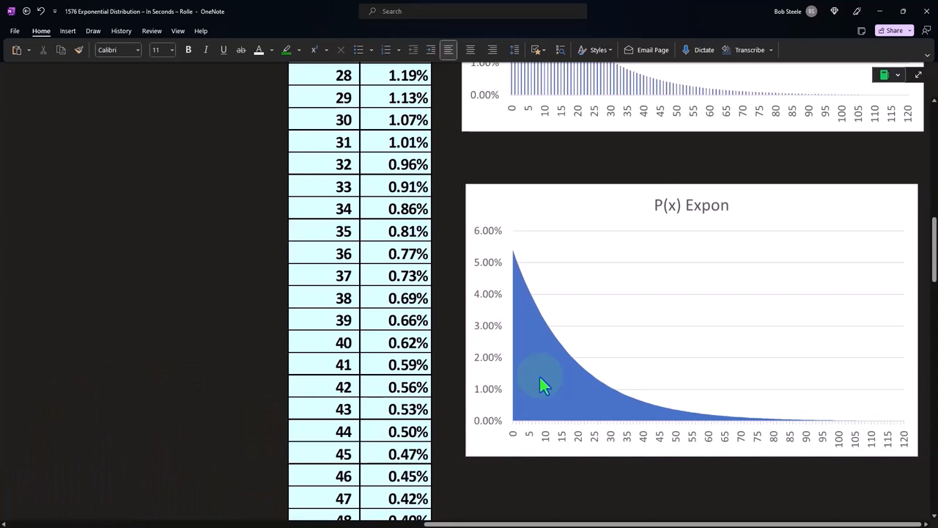
pyautogui.scroll(3)
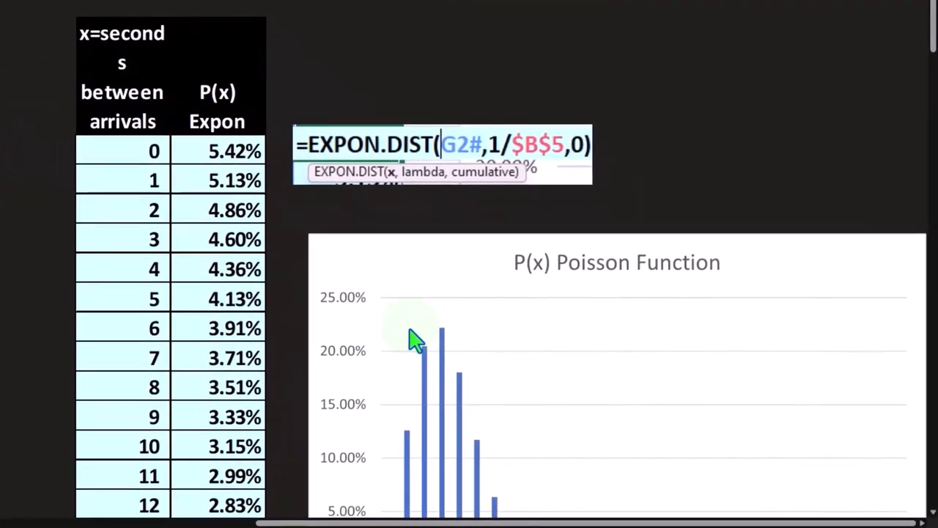
pyautogui.moveTo(416, 345)
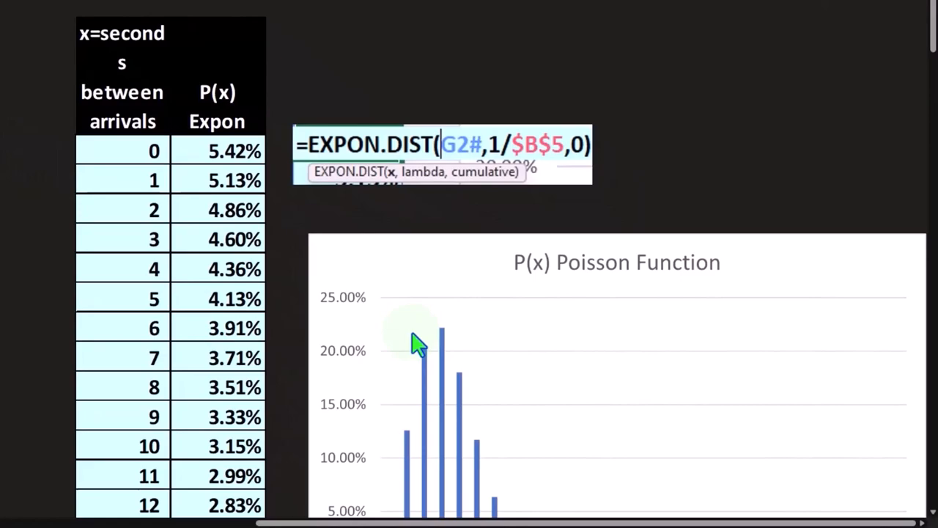
pyautogui.scroll(-3)
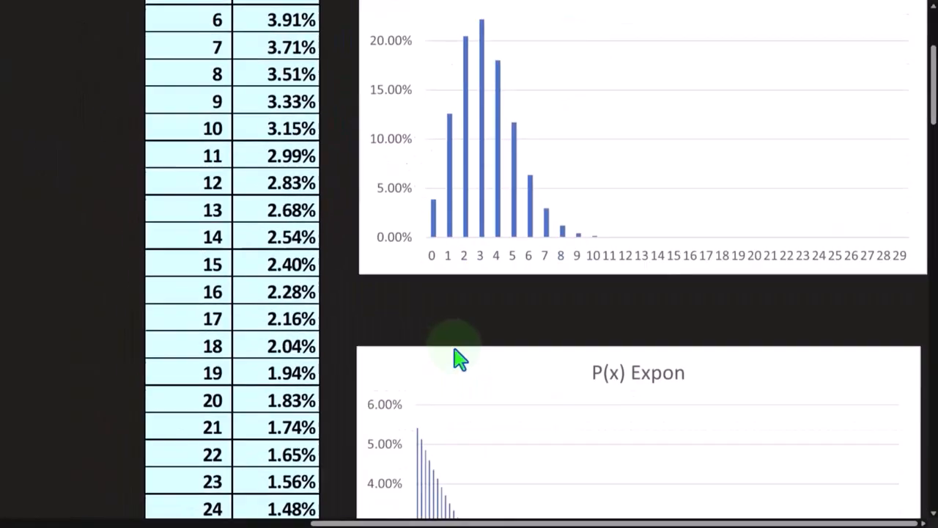
pyautogui.scroll(-3)
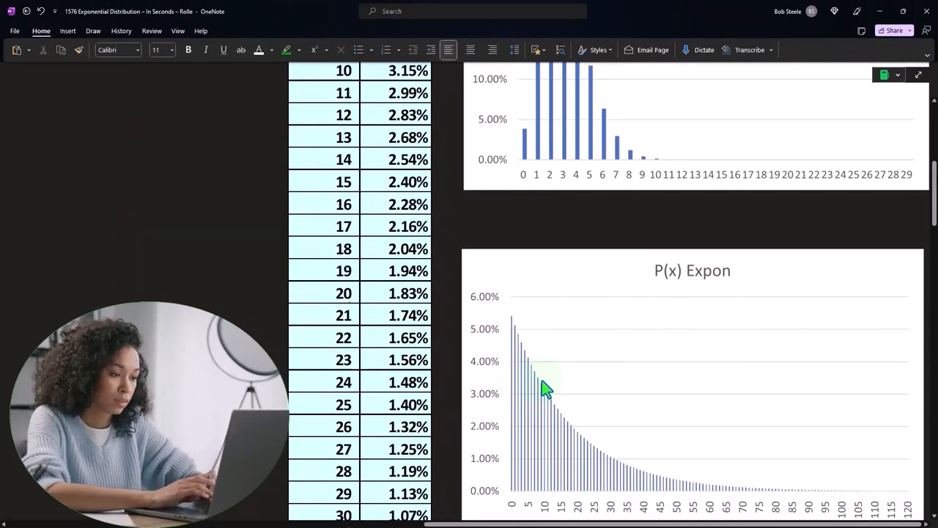
pyautogui.moveTo(546, 387)
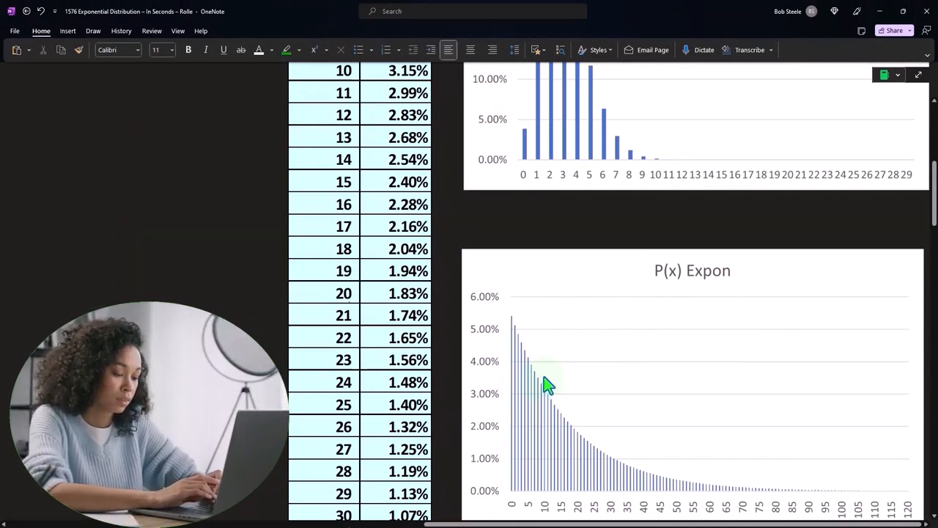
pyautogui.scroll(3)
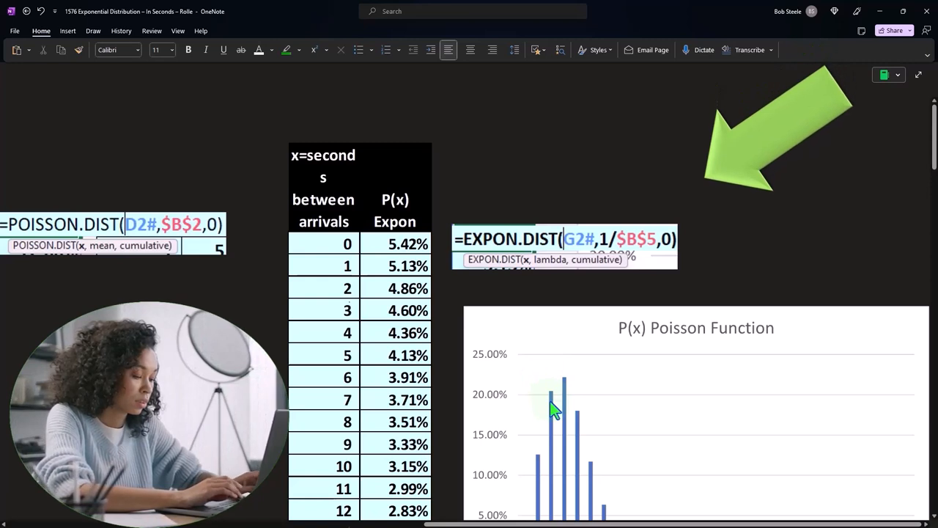
pyautogui.moveTo(599, 286)
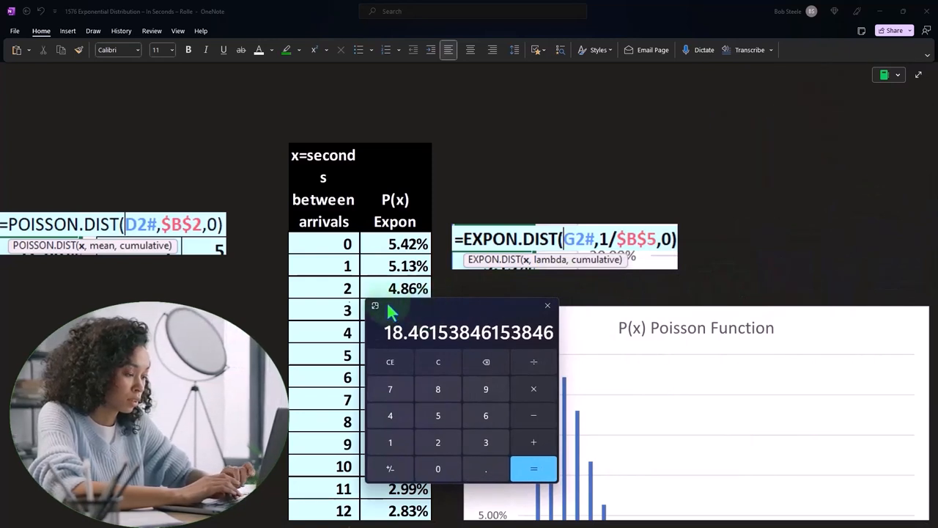
pyautogui.moveTo(350, 256)
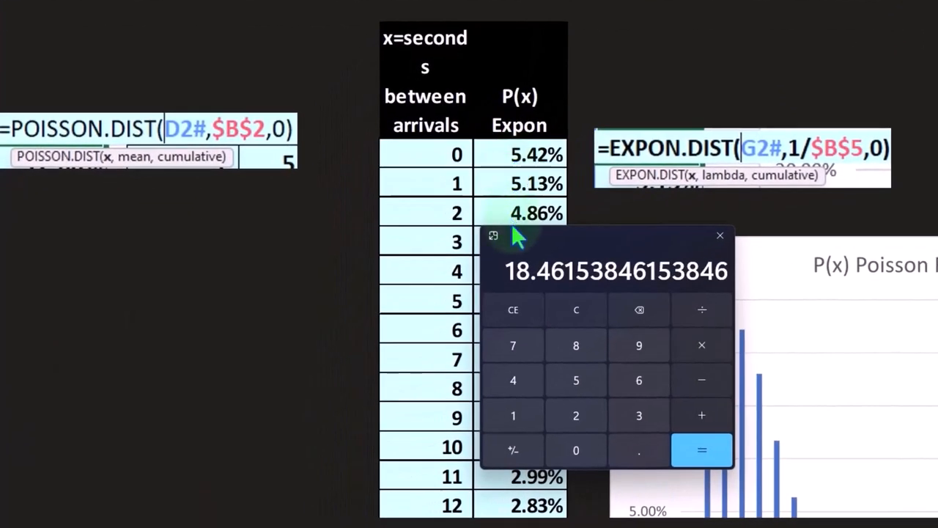
pyautogui.click(720, 235)
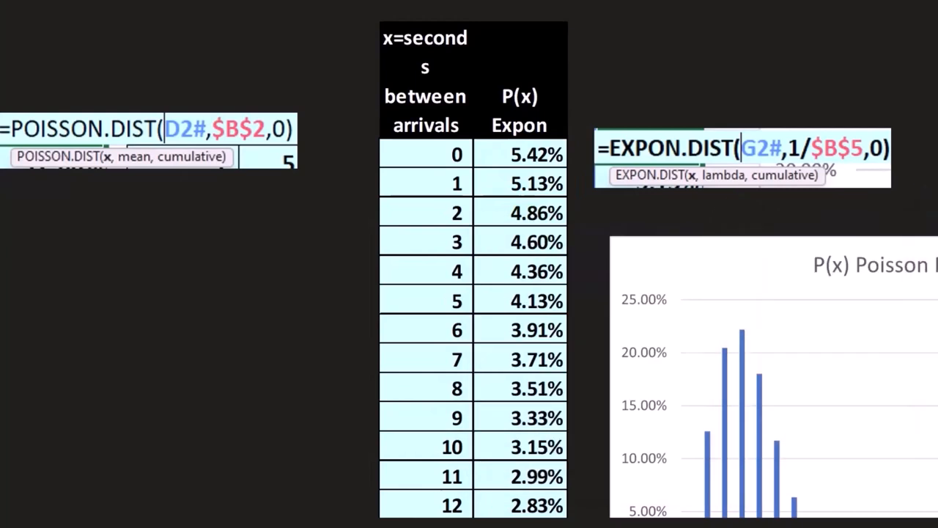
pyautogui.moveTo(770, 230)
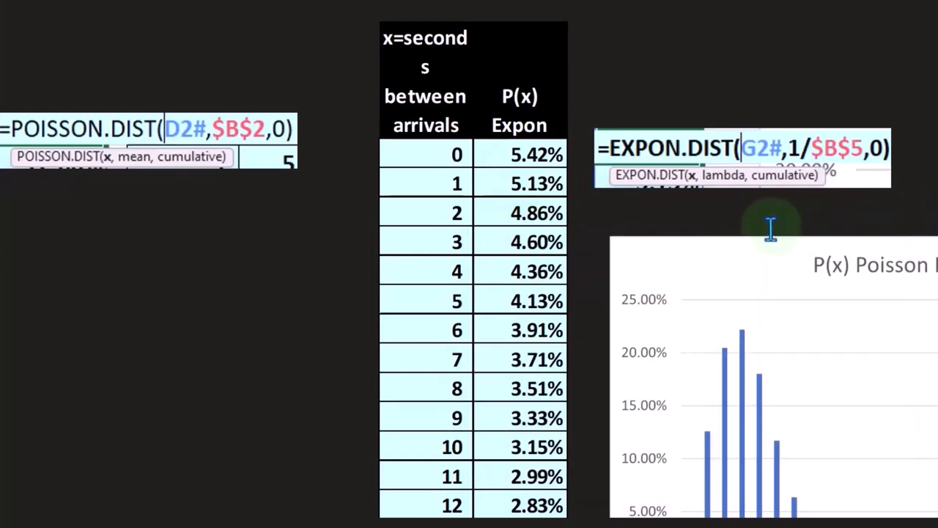
pyautogui.moveTo(726, 227)
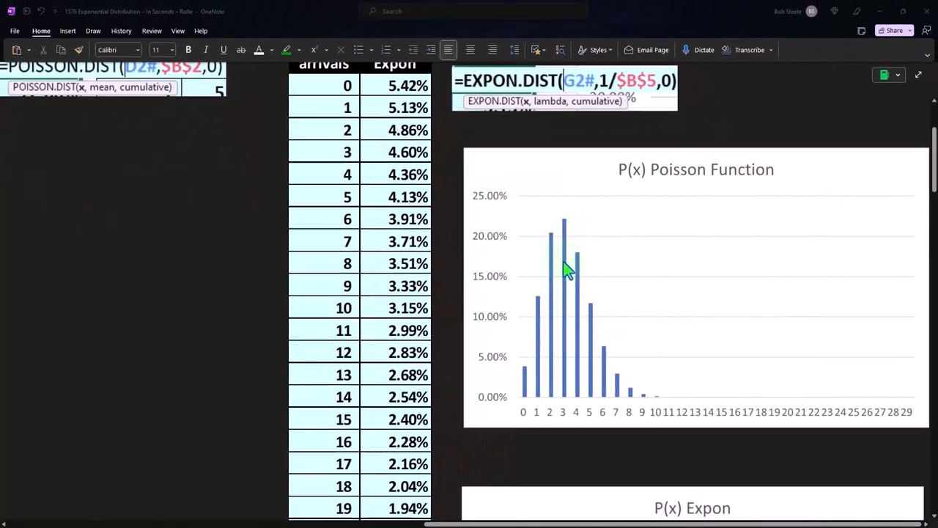
pyautogui.scroll(-3)
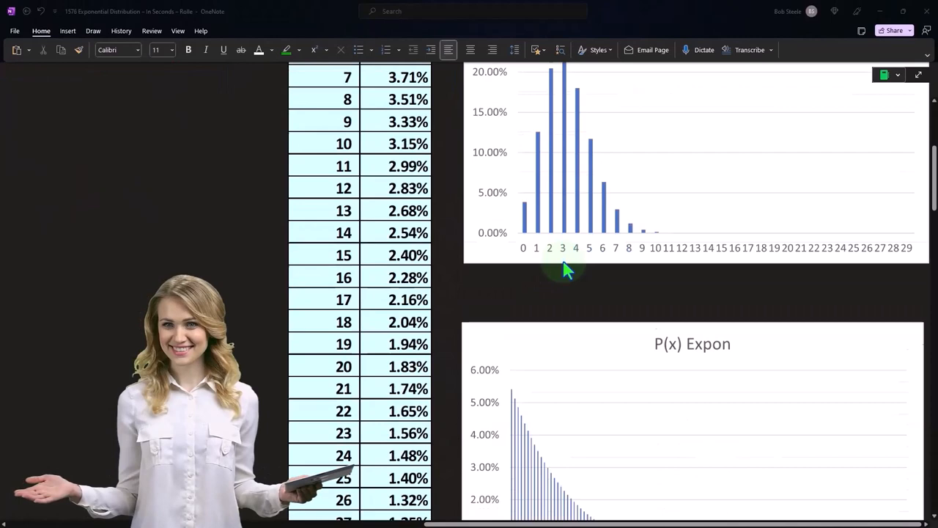
pyautogui.scroll(-3)
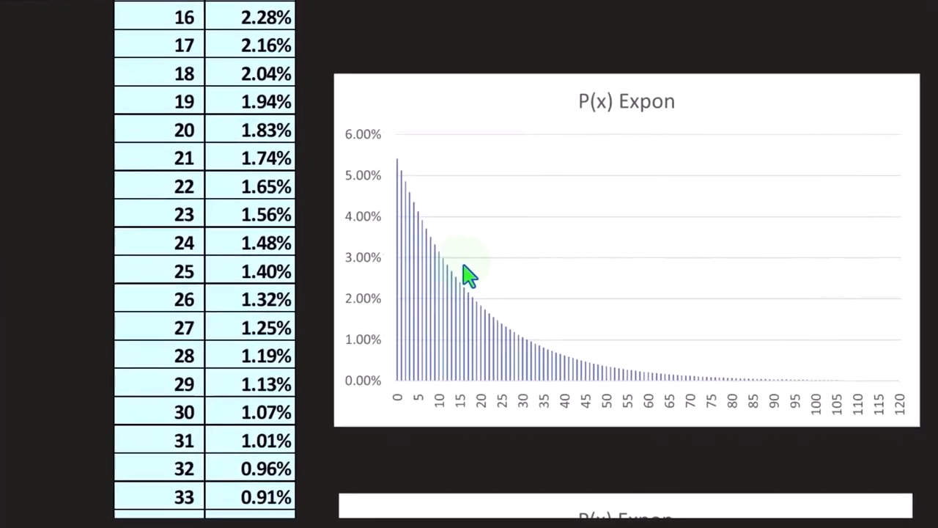
pyautogui.scroll(3)
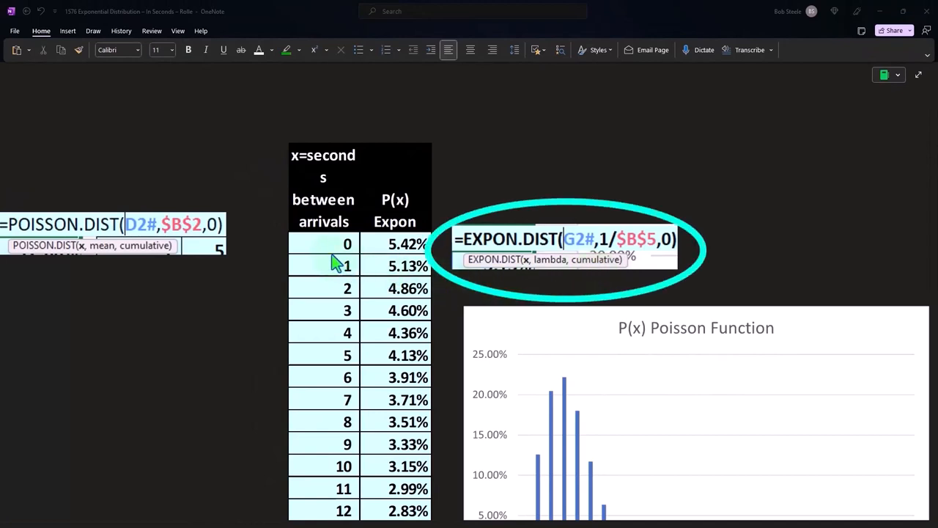
pyautogui.moveTo(335, 273)
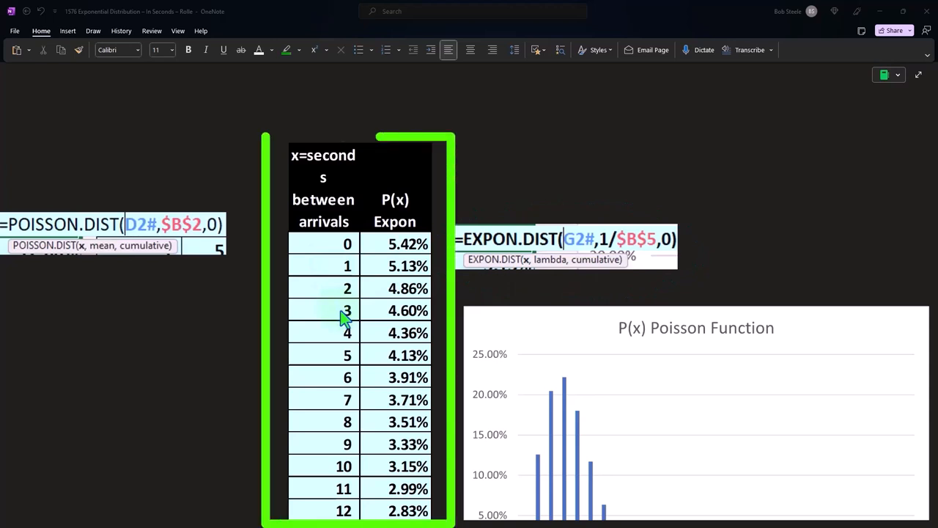
pyautogui.moveTo(376, 260)
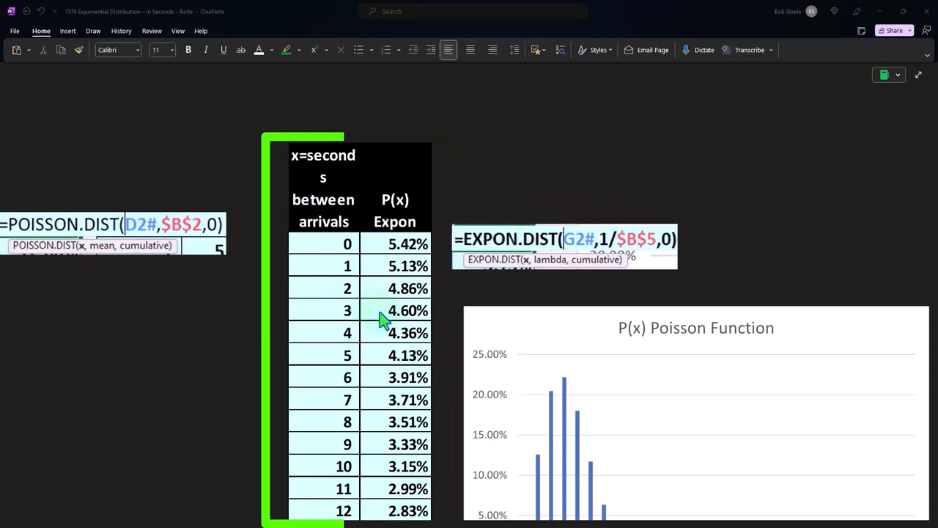
pyautogui.scroll(-3)
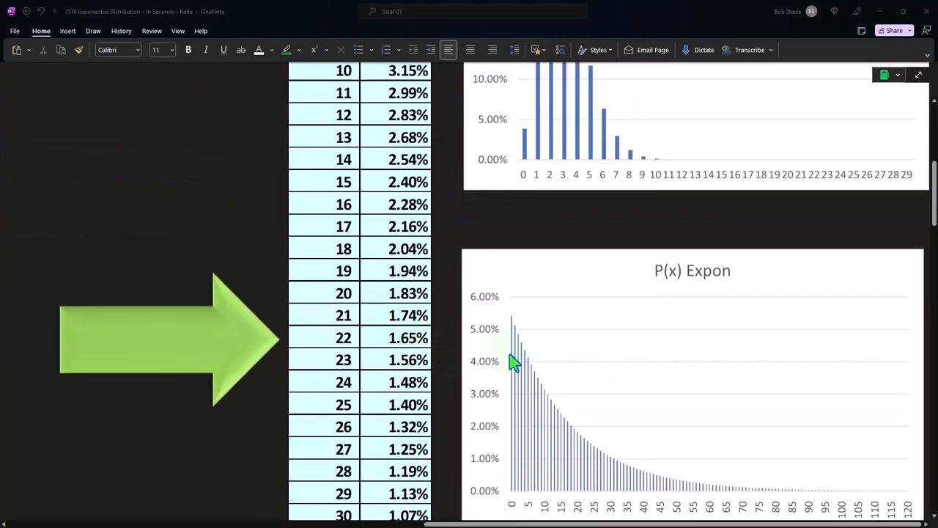